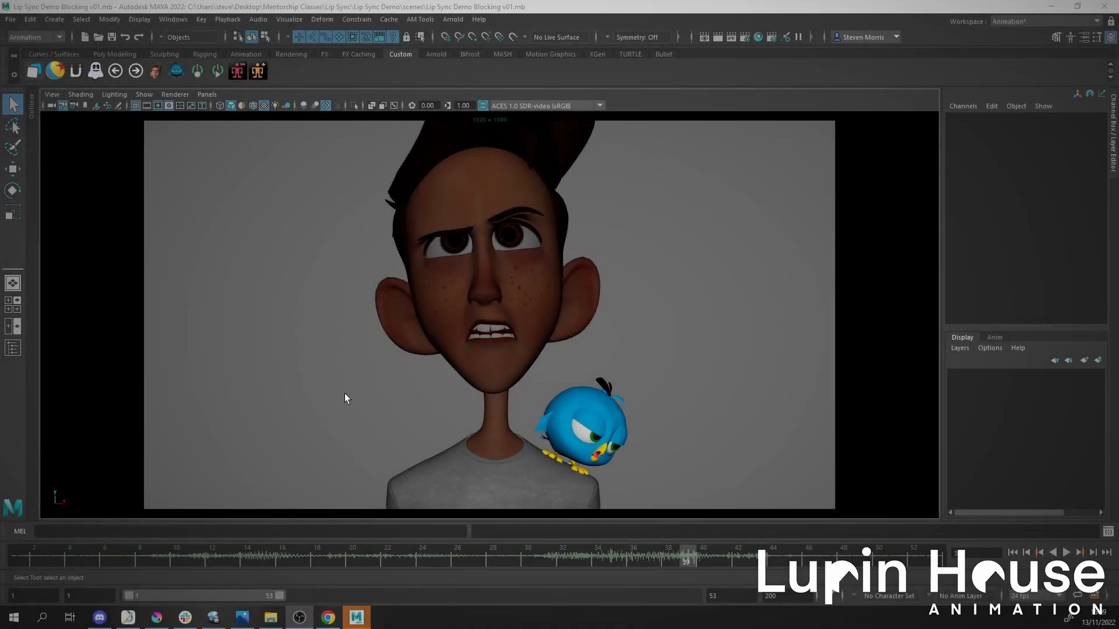
mouse_move(379, 348)
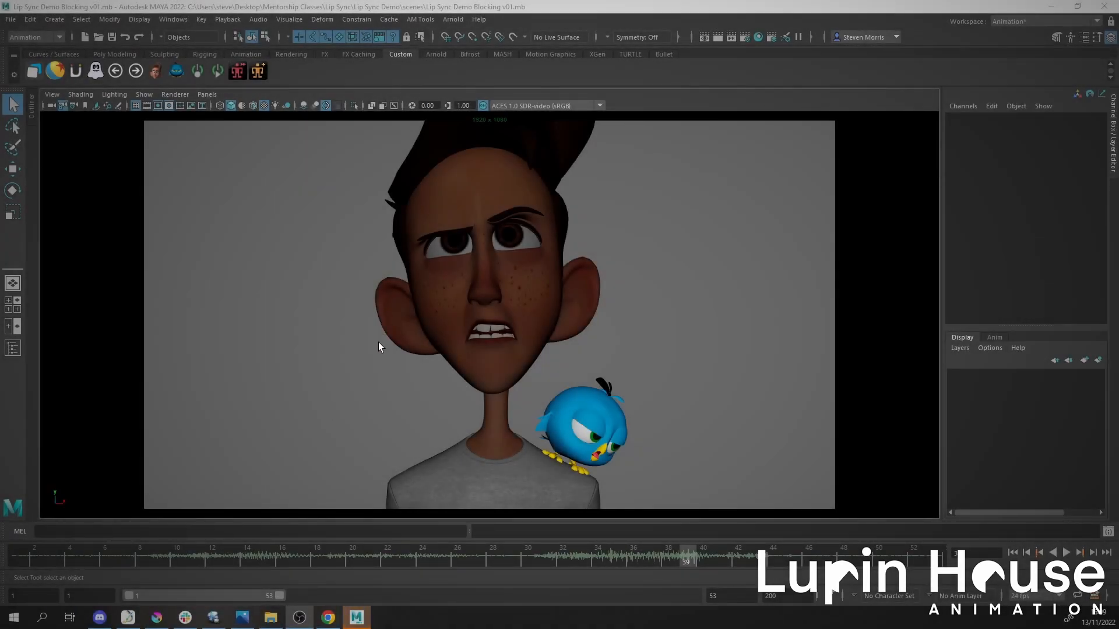
mouse_move(441, 297)
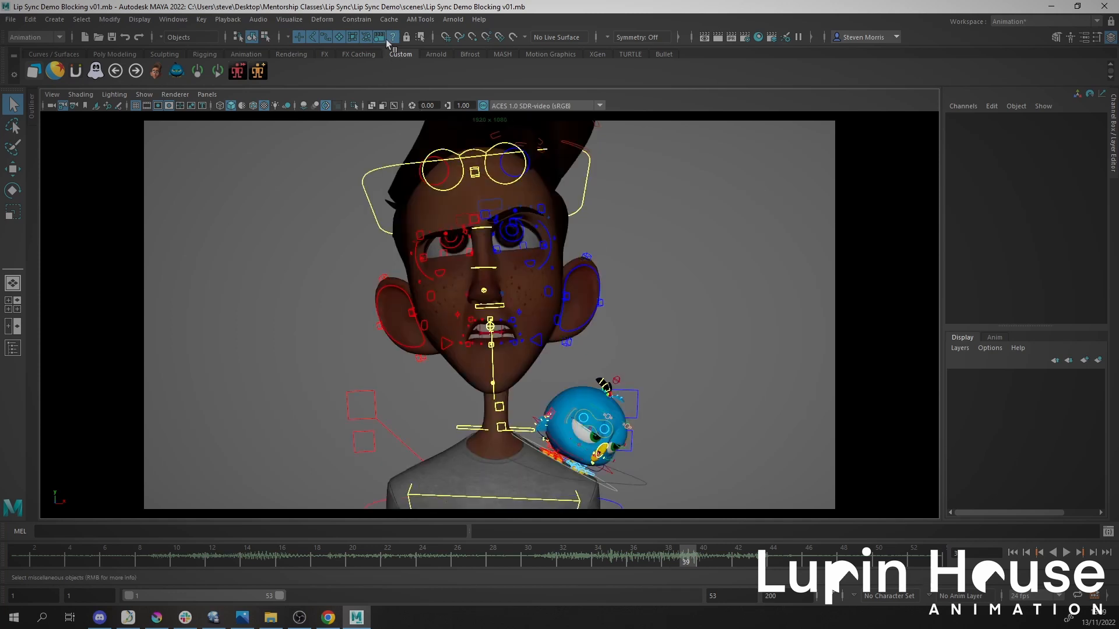
Check the Cache menu for Alembic options, then head to the Plug-in Manager via Windows.
left_click(388, 19)
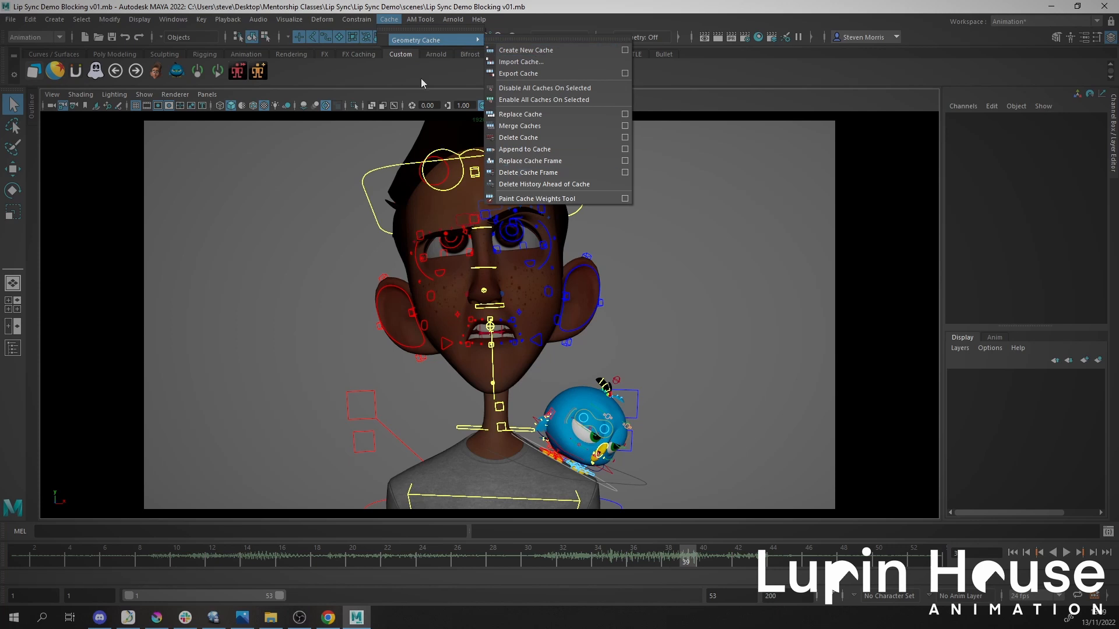
mouse_move(176, 31)
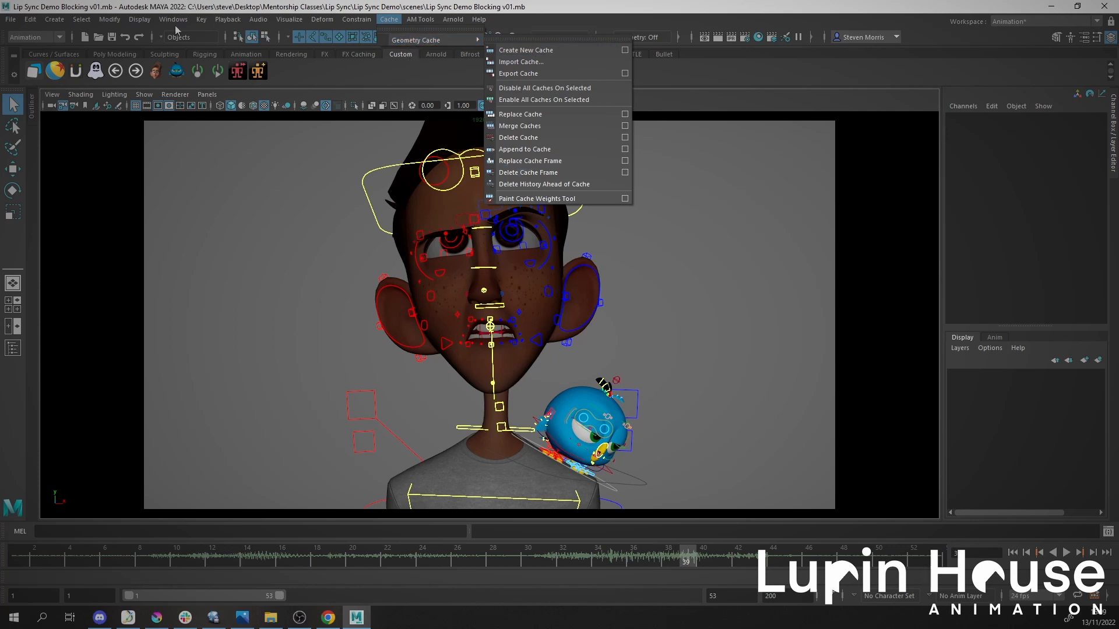
left_click(172, 18)
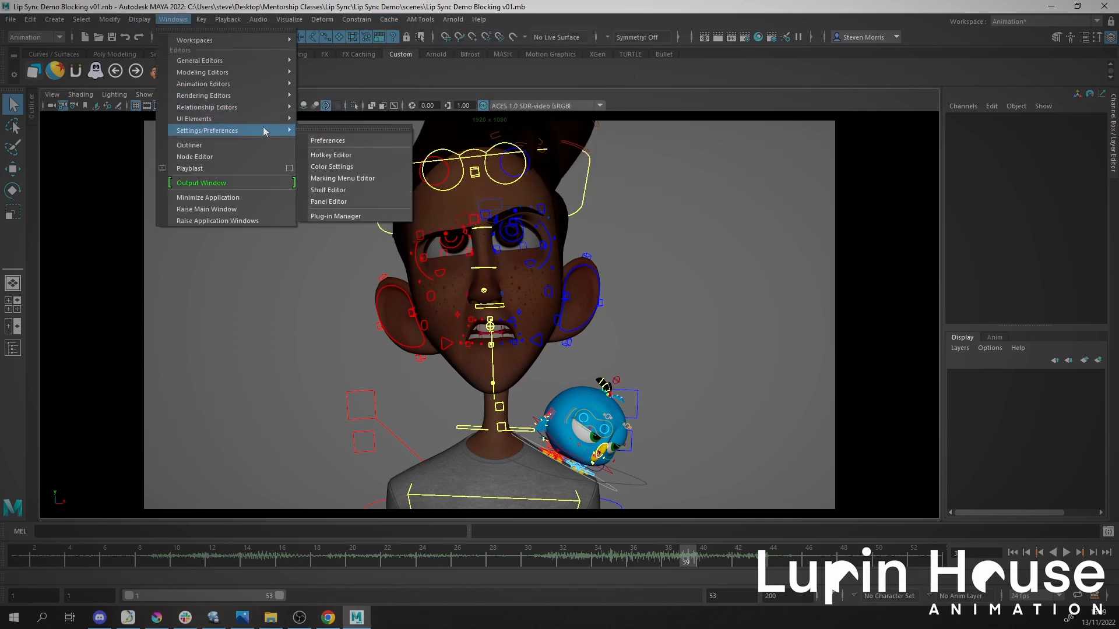
mouse_move(343, 224)
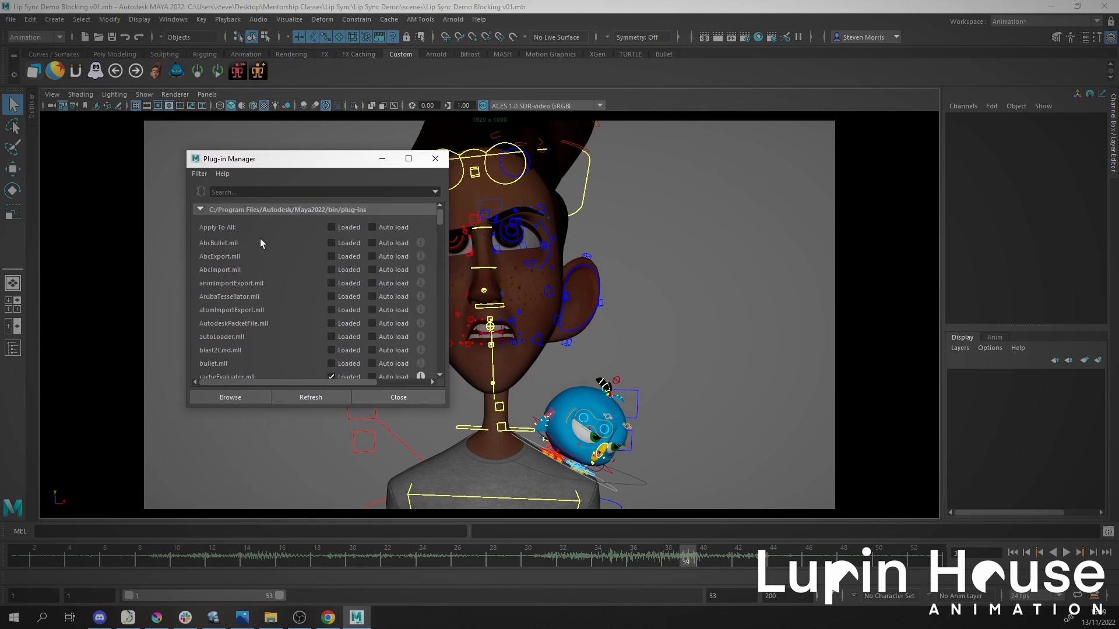
mouse_move(211, 279)
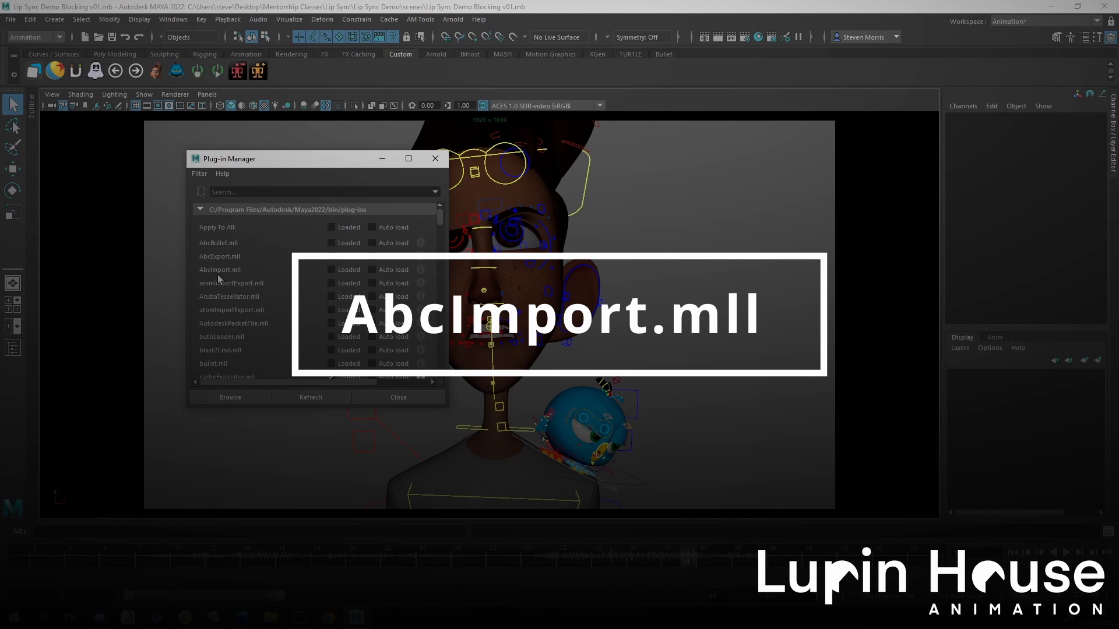
Load AbcExport.mll and AbcImport.mll, then select the character and bird geometry in the Outliner.
left_click(330, 269)
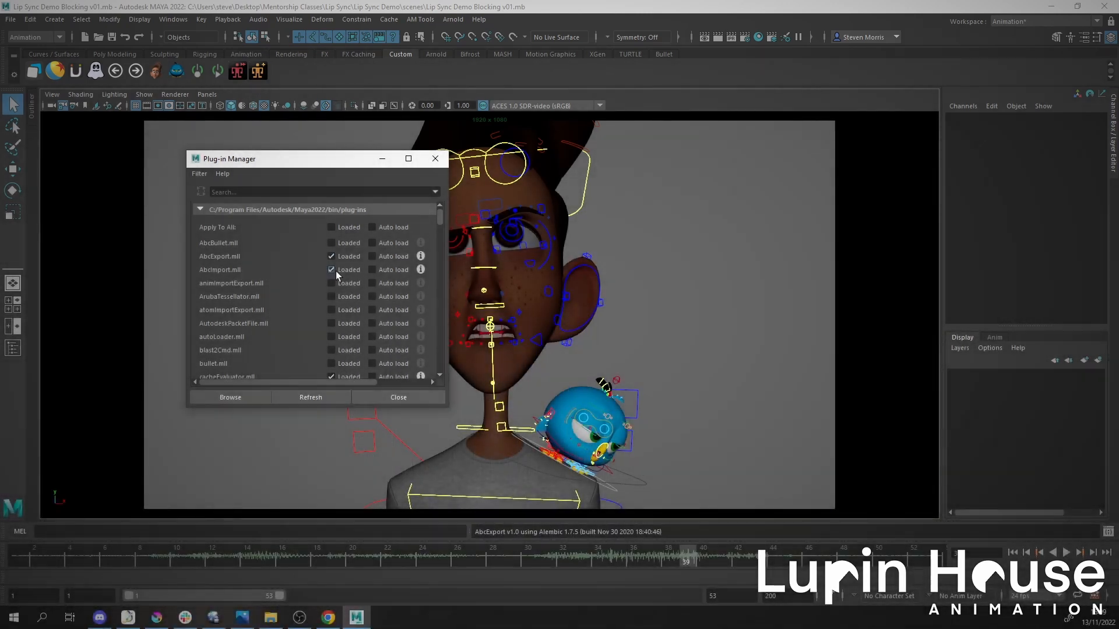
left_click(390, 20)
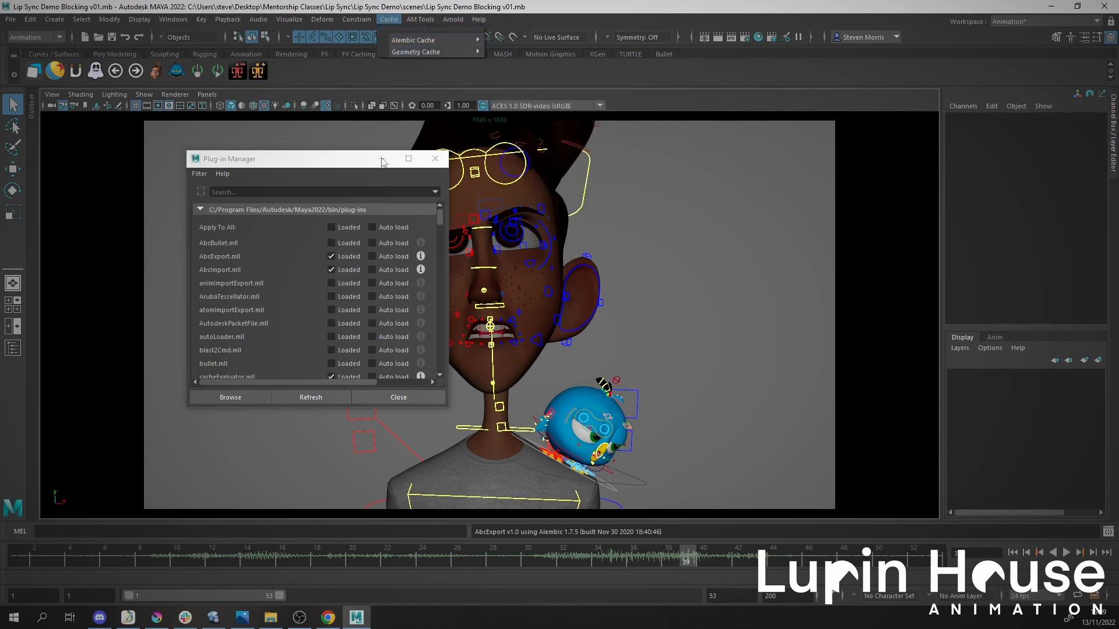
left_click(397, 396)
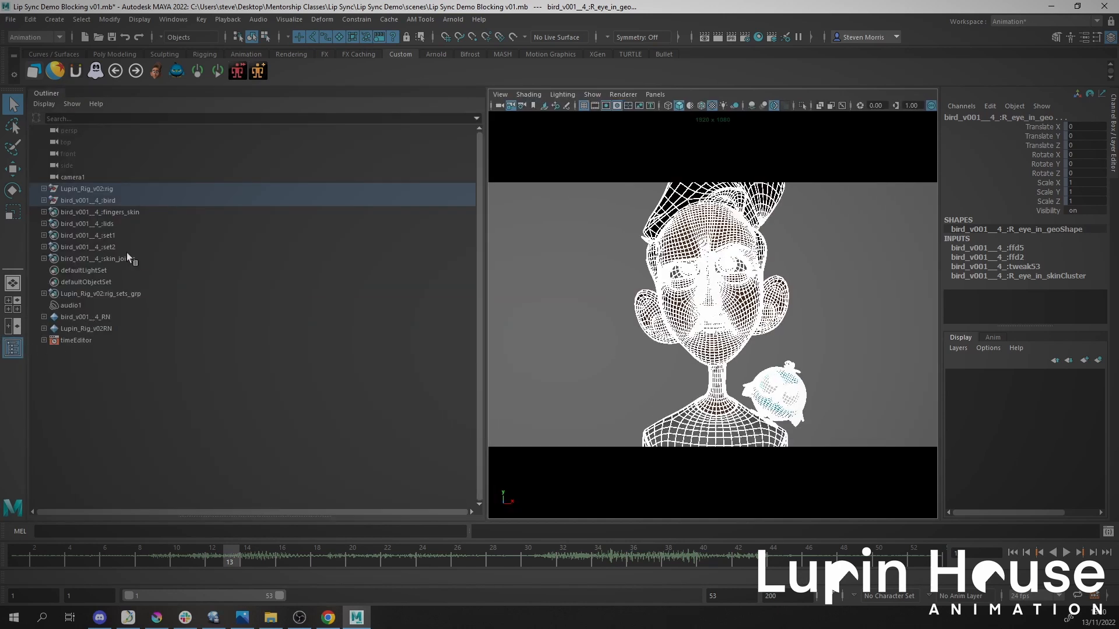
Switch to a single camera view and bring up the Export Selection to Alembic options.
left_click(72, 176)
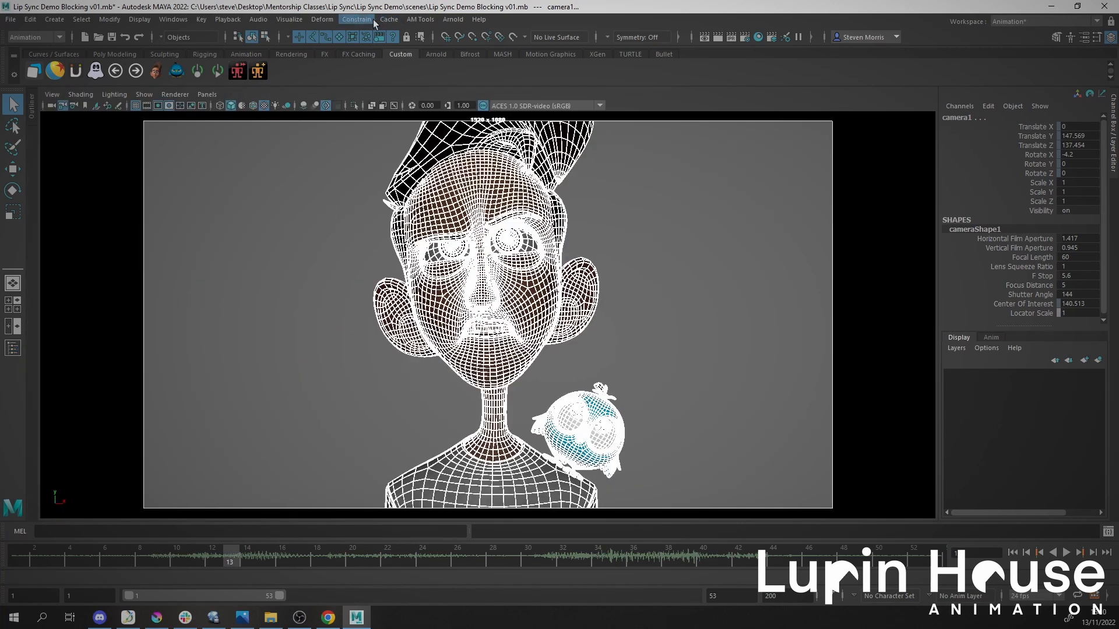
left_click(390, 20)
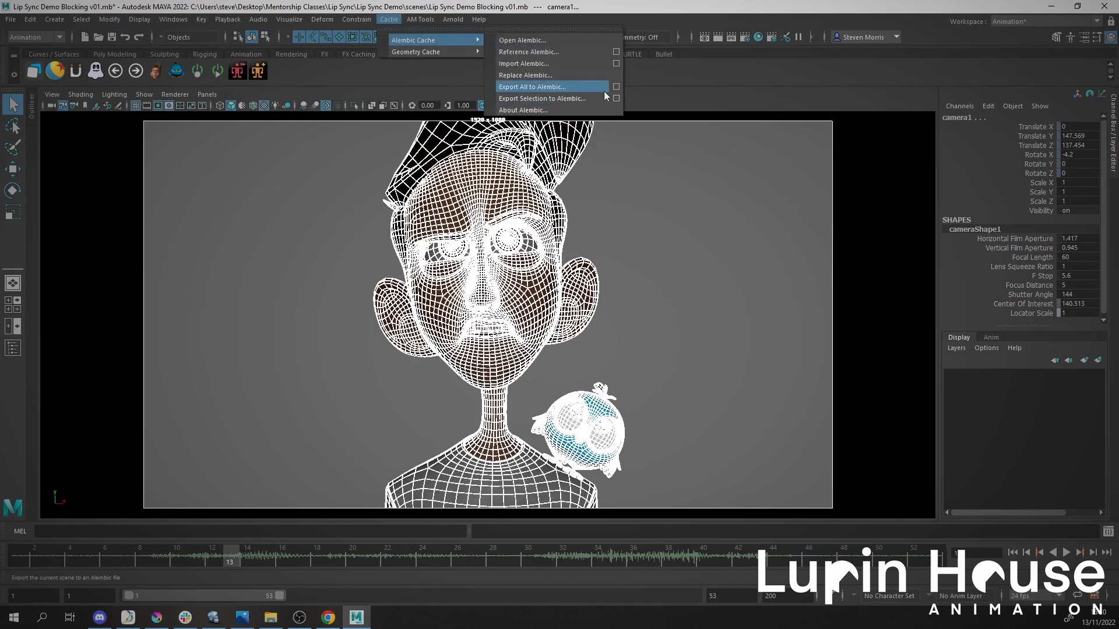
mouse_move(542, 97)
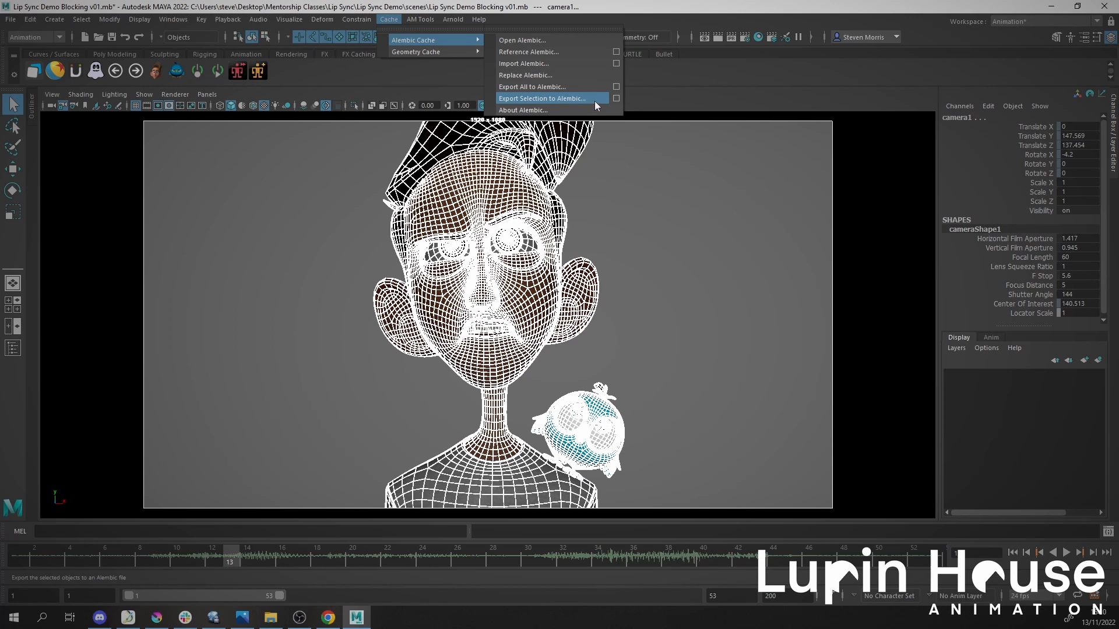
left_click(541, 98)
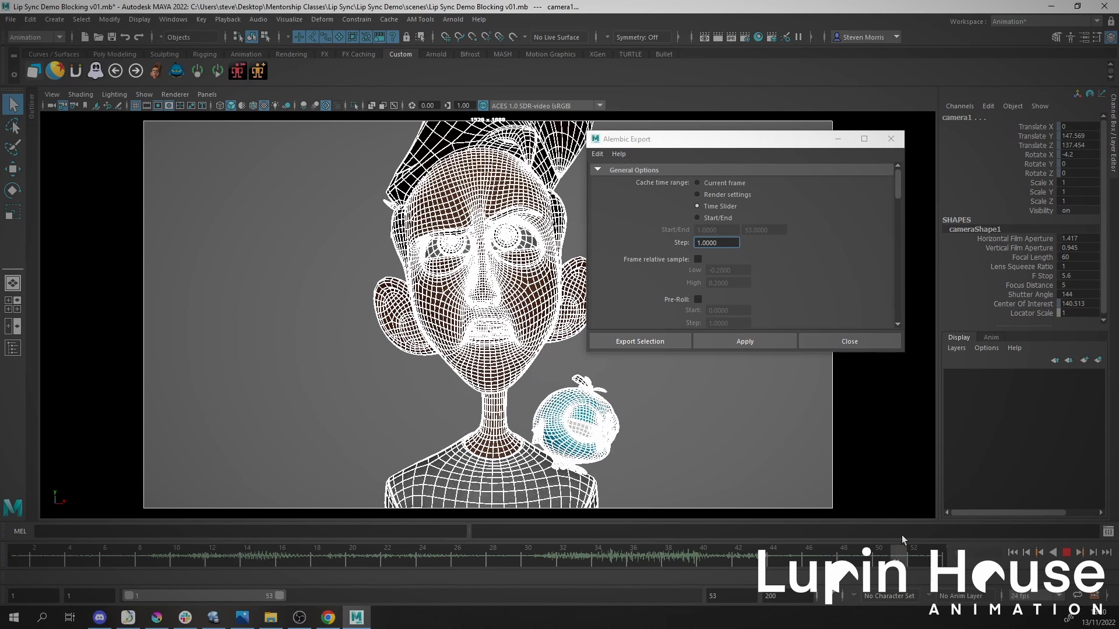
Review the Alembic Export options and proceed to the Export Selection file browser.
scroll("down", 3)
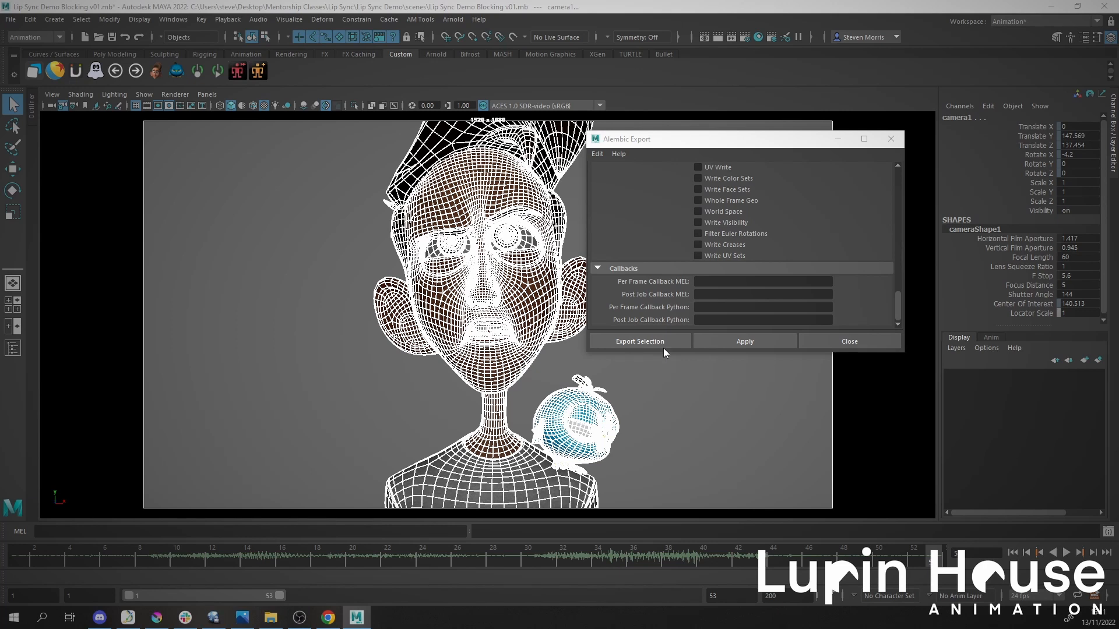
left_click(639, 341)
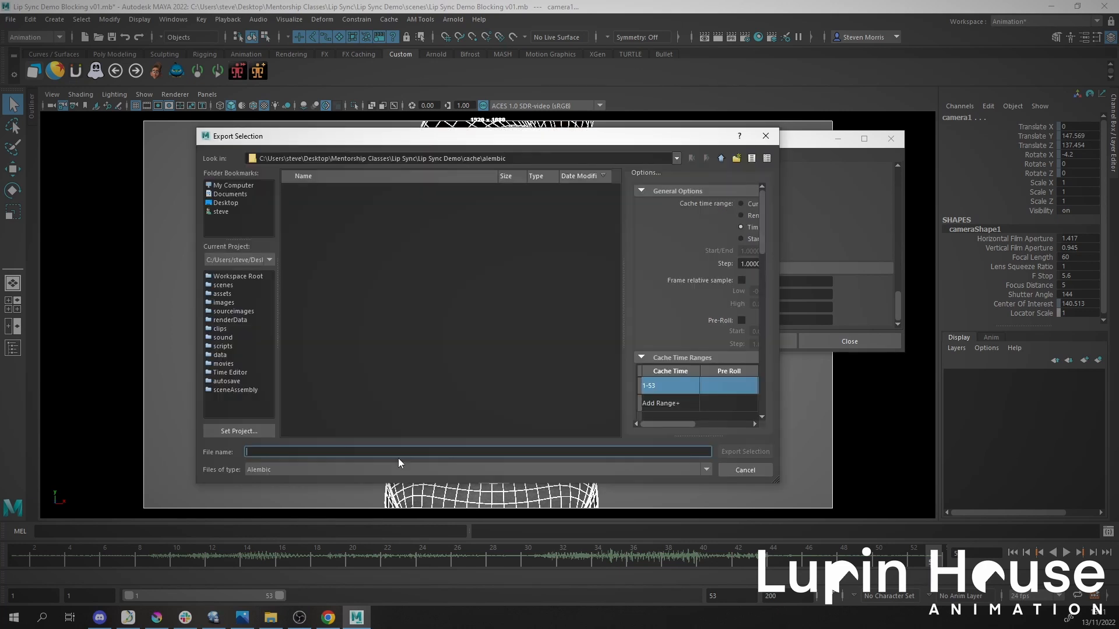
Export the selection as the Alembic cache file 'Demo' in the project's alembic folder.
type("Demo")
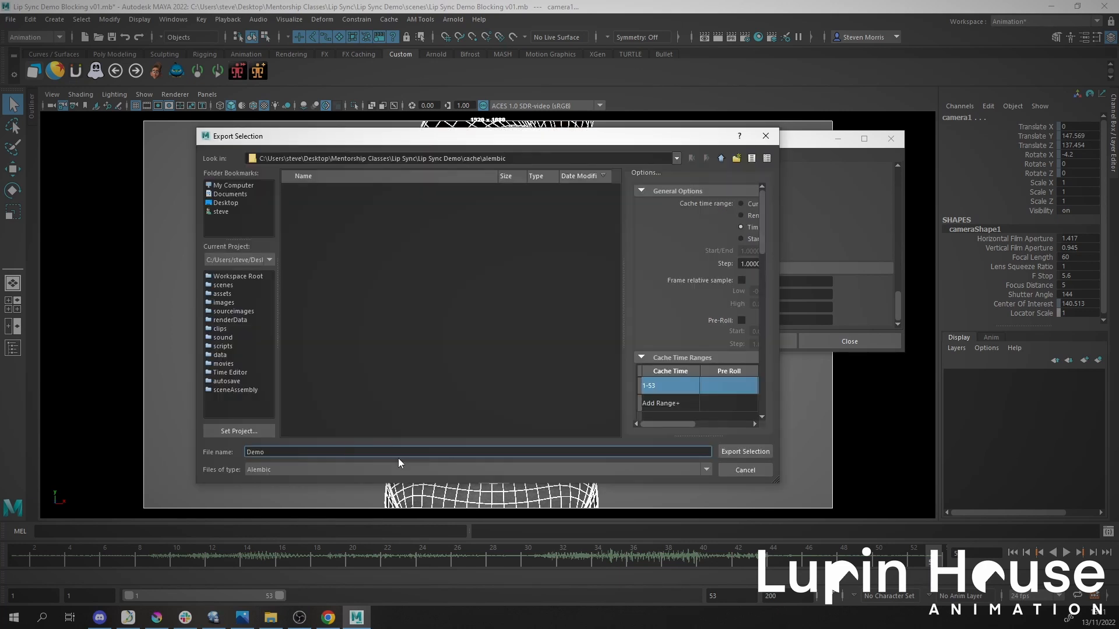
left_click(745, 452)
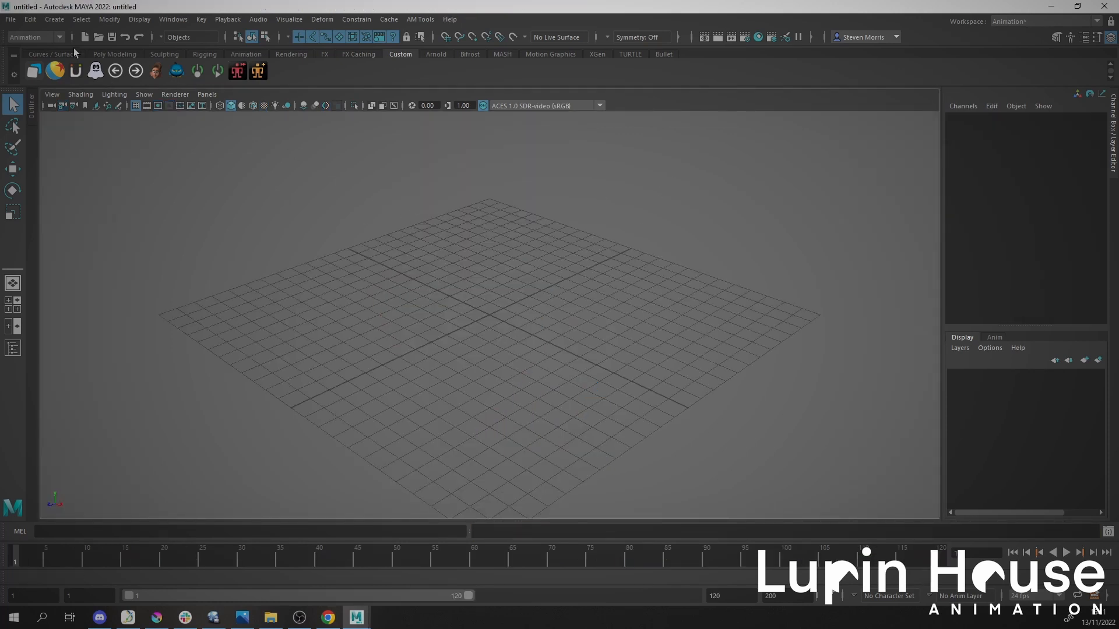
Verify the Alembic plug-ins are still loaded in the new scene's Plug-in Manager.
left_click(389, 20)
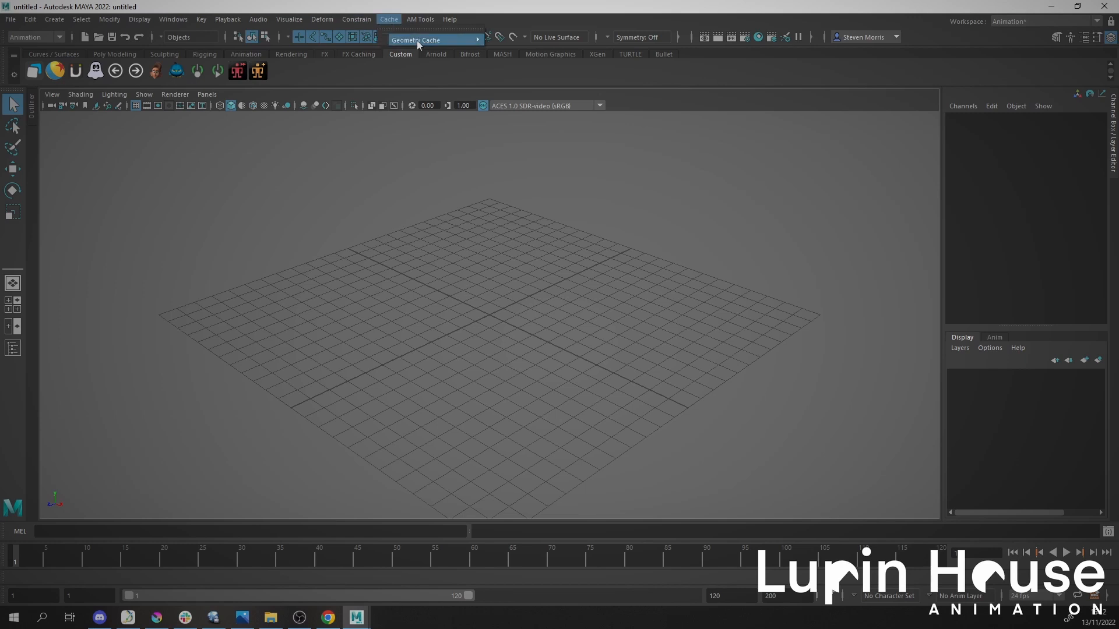
left_click(172, 19)
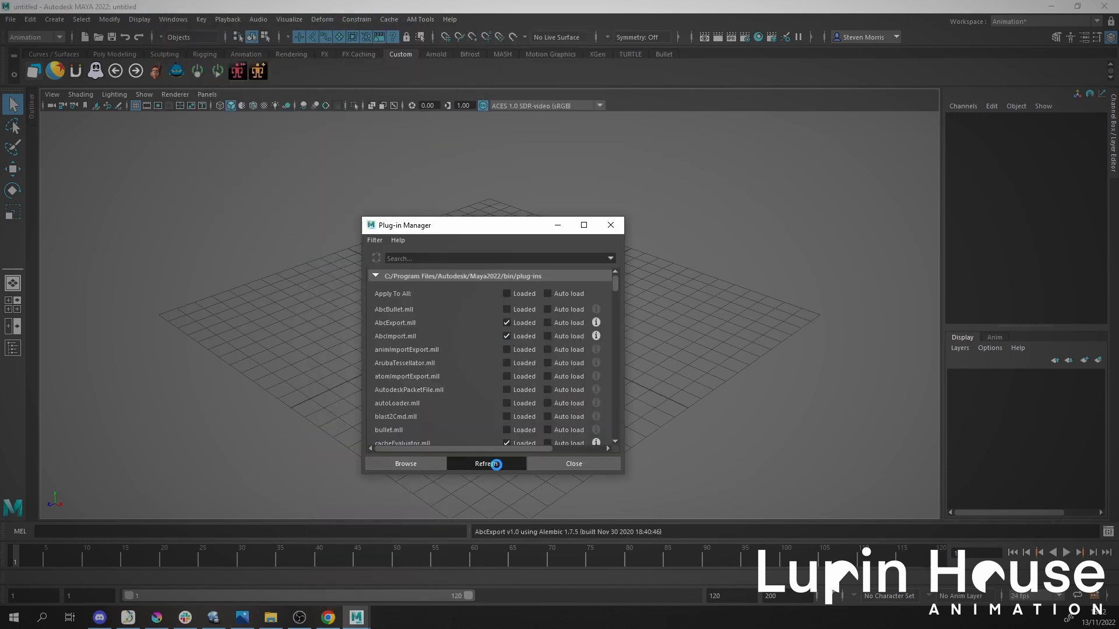
left_click(388, 19)
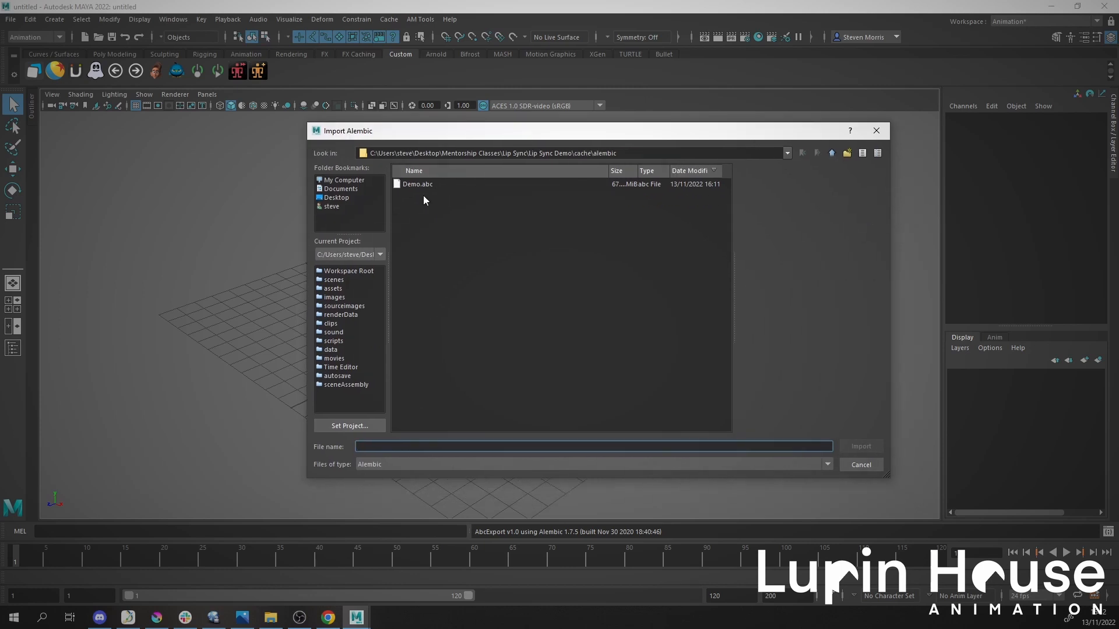
Import the Demo.abc cache so the character and bird geometry appear in the scene.
left_click(417, 185)
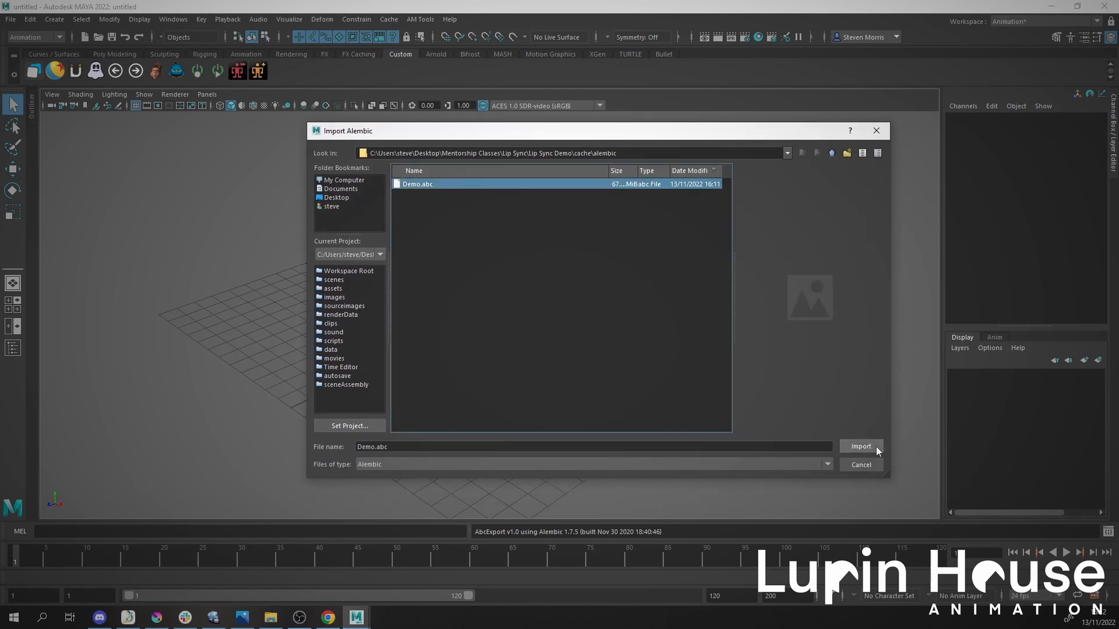
left_click(861, 447)
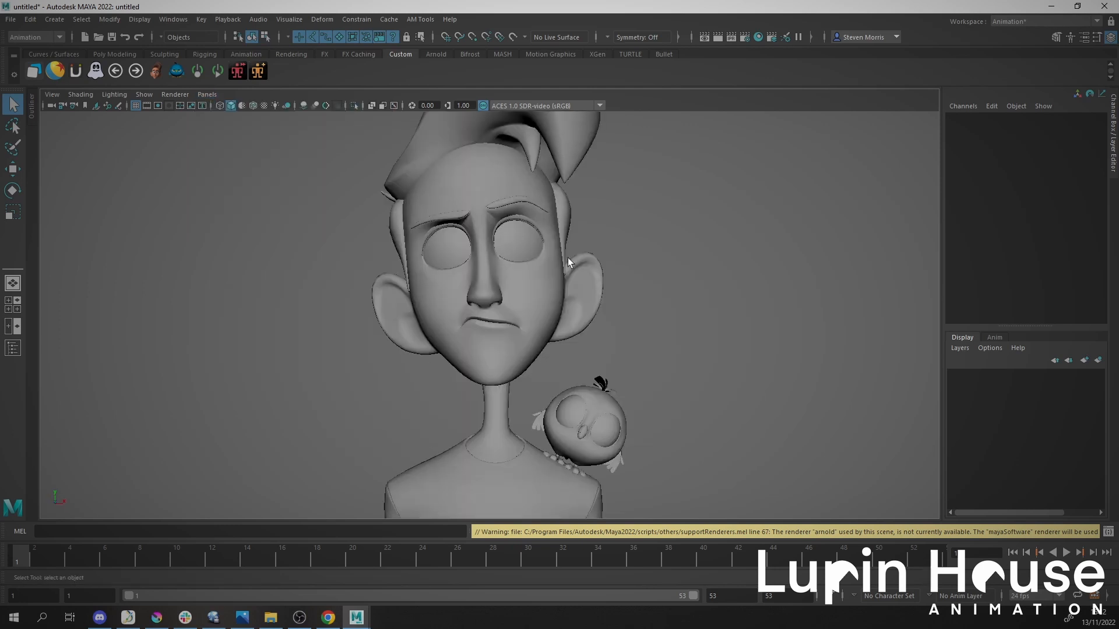
Play back the cached character and bird animation, then stop playback.
left_click(156, 106)
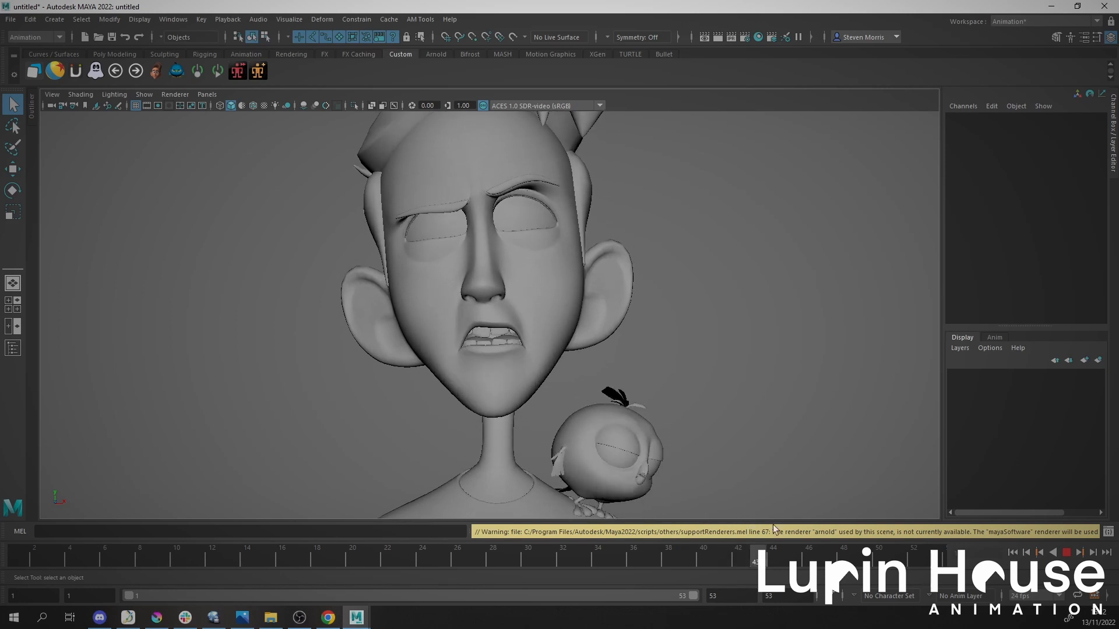
left_click(1066, 551)
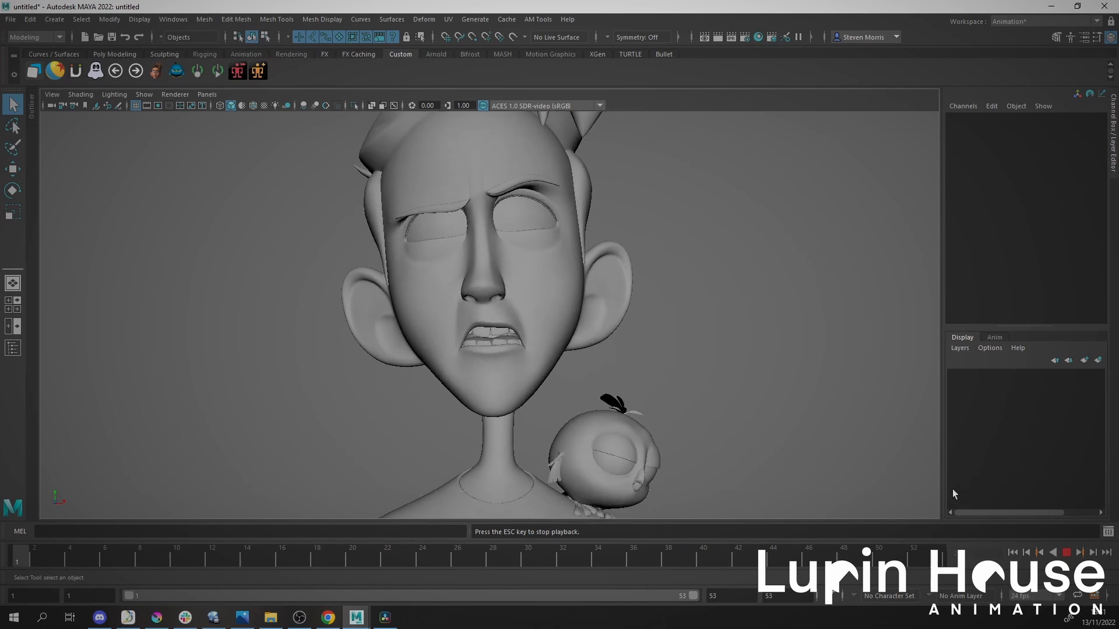
left_click(1067, 553)
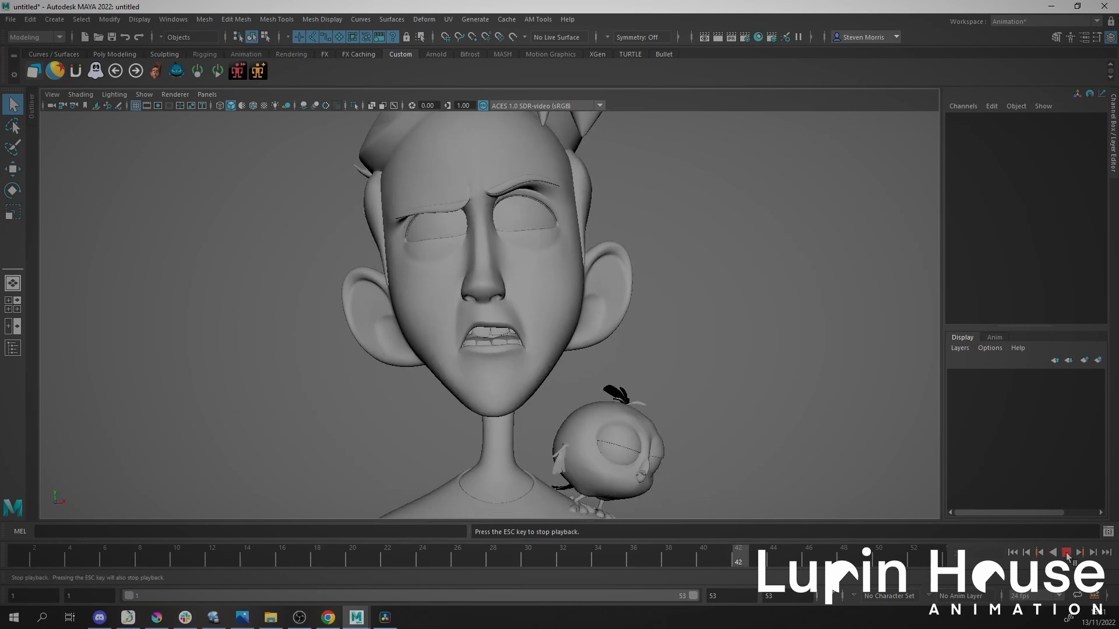